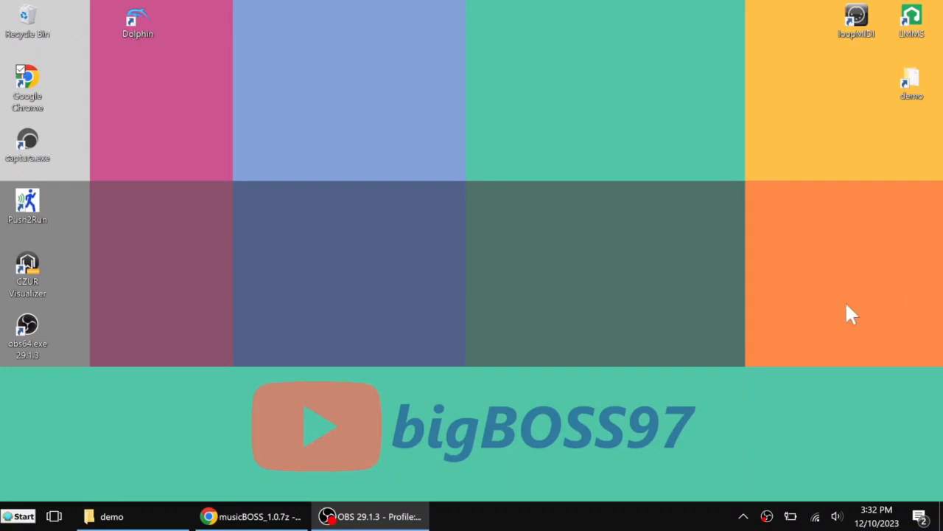
pyautogui.moveTo(277, 516)
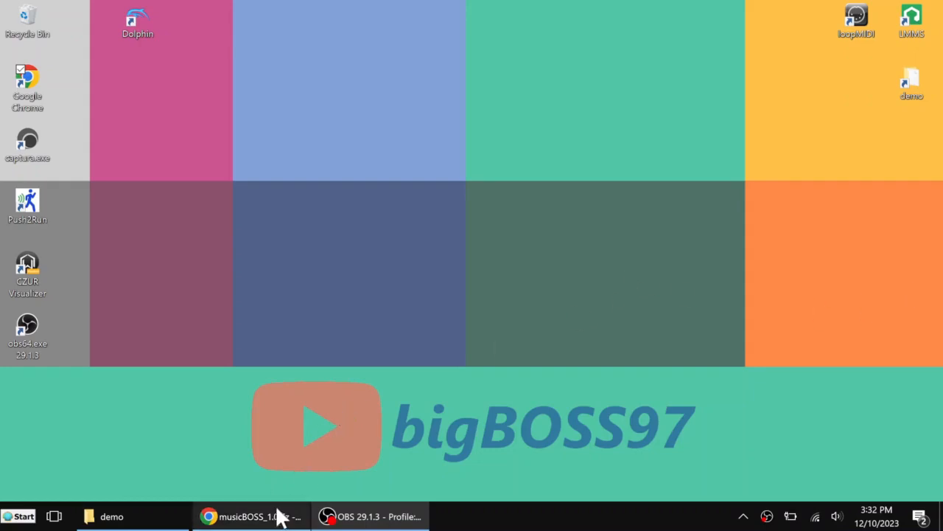
# Bring the Google Drive page for the musicBOSS_1.0.7z archive to the front
pyautogui.click(251, 516)
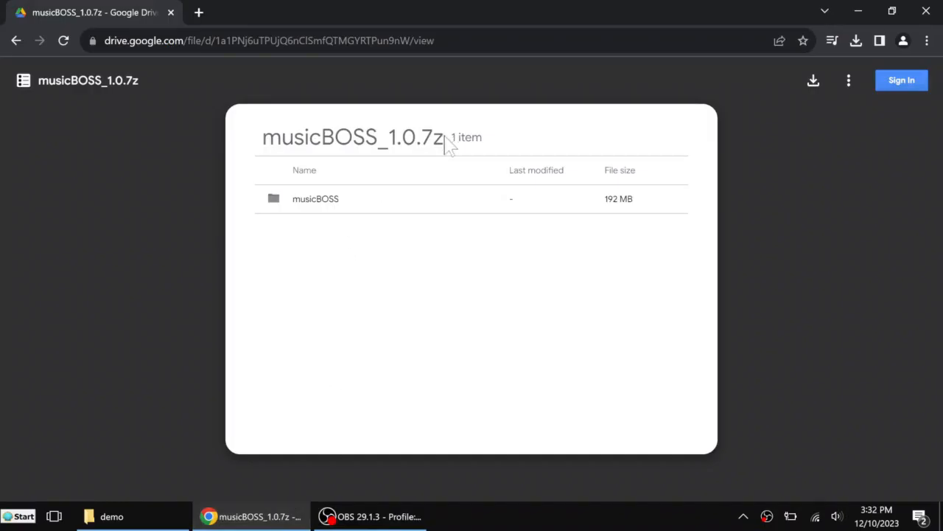
pyautogui.moveTo(820, 131)
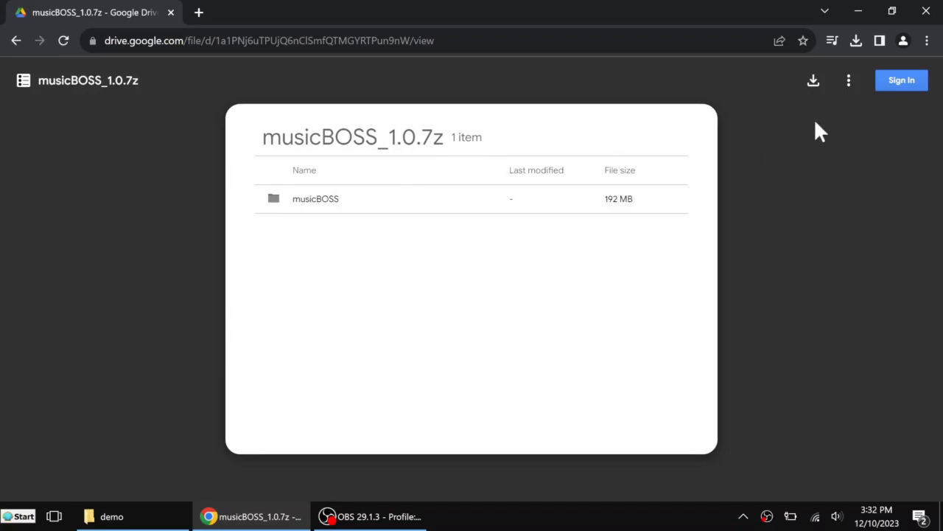
pyautogui.moveTo(705, 163)
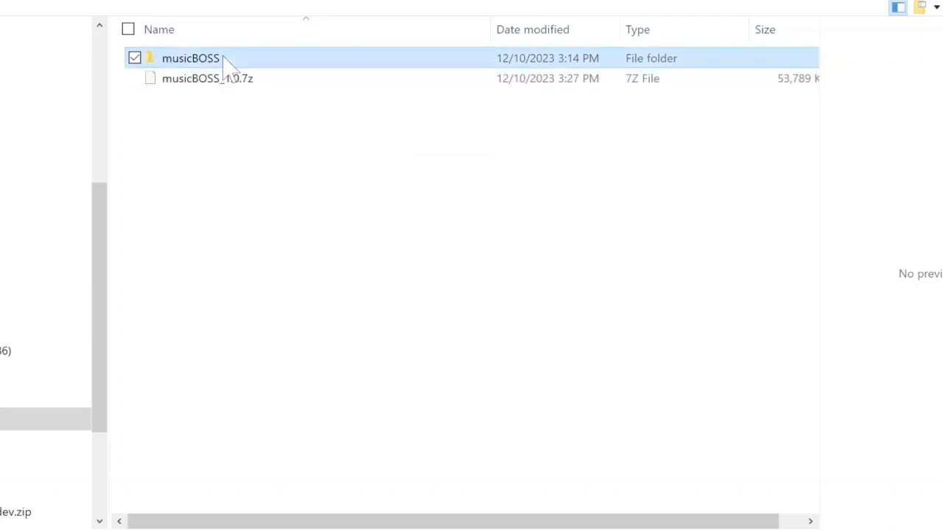
# Enter the extracted musicBOSS folder and select settings.ps1 for sending to Notepad
pyautogui.doubleClick(190, 59)
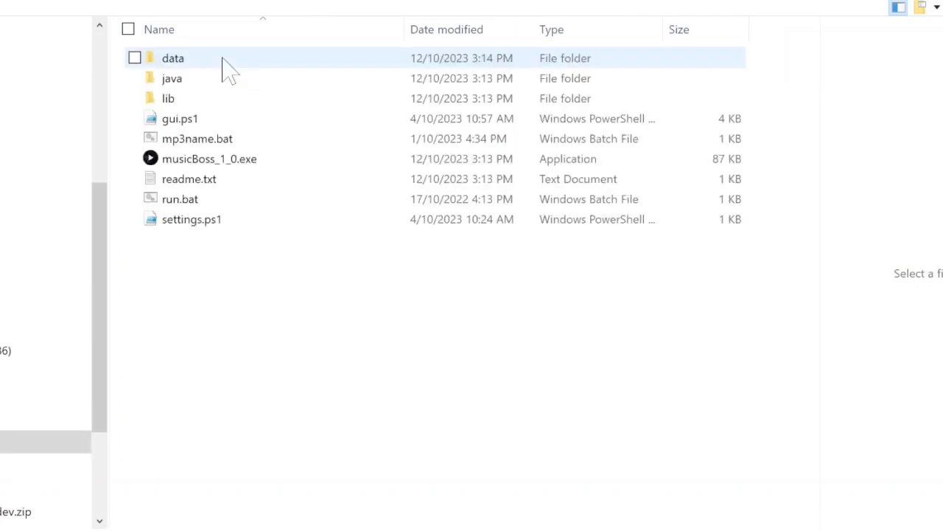
pyautogui.click(286, 302)
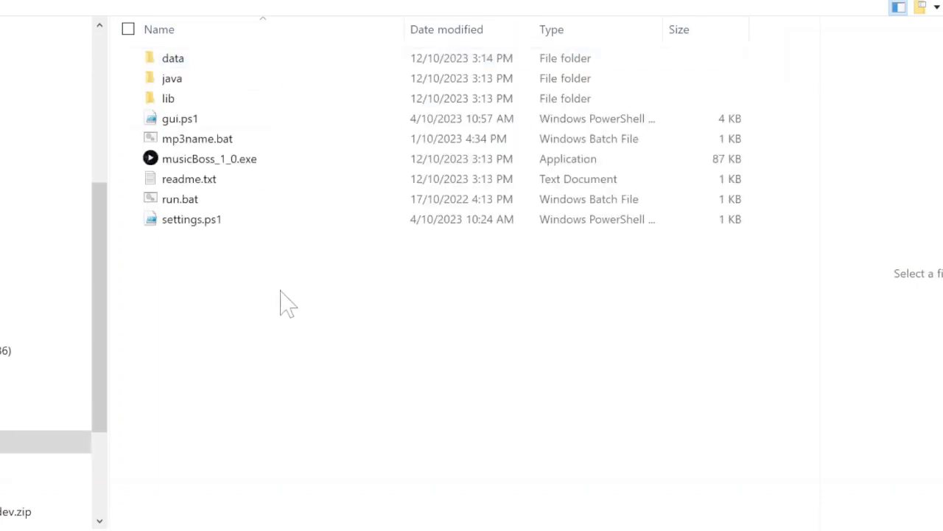
pyautogui.moveTo(130, 229)
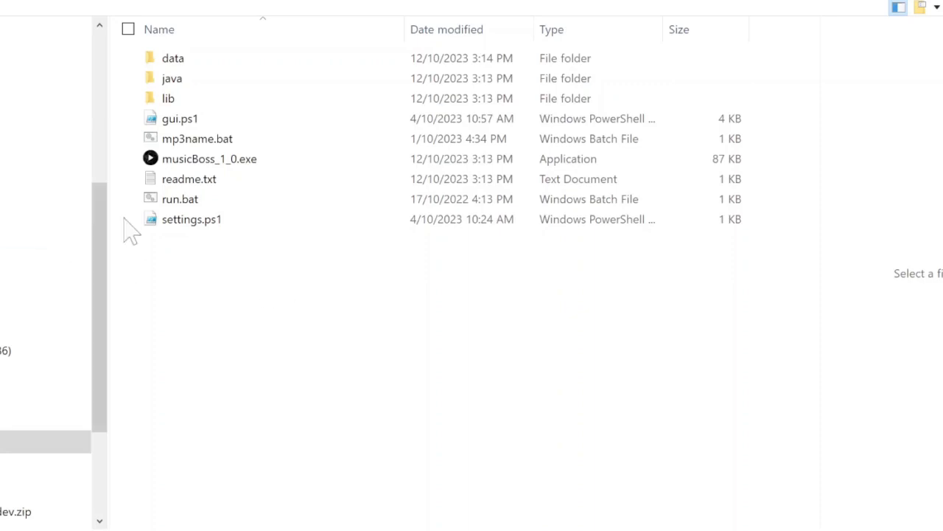
pyautogui.click(192, 218)
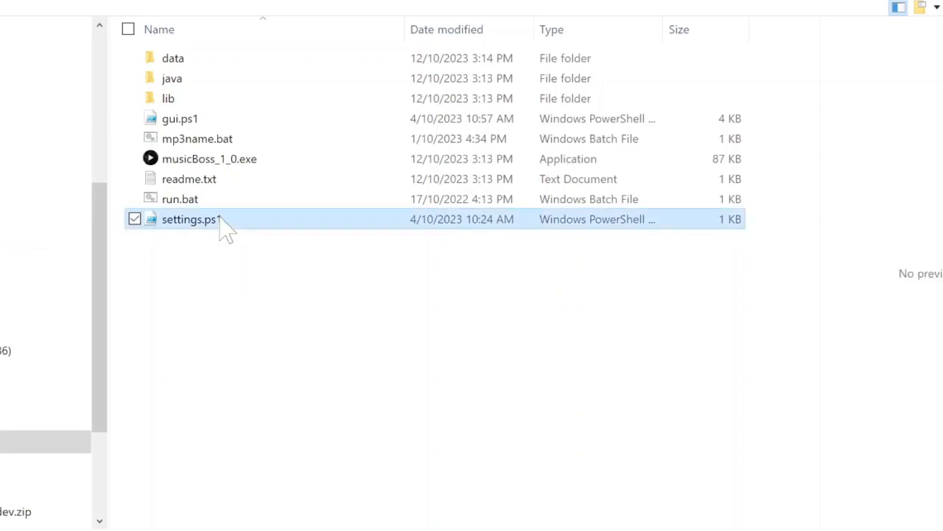
pyautogui.moveTo(233, 243)
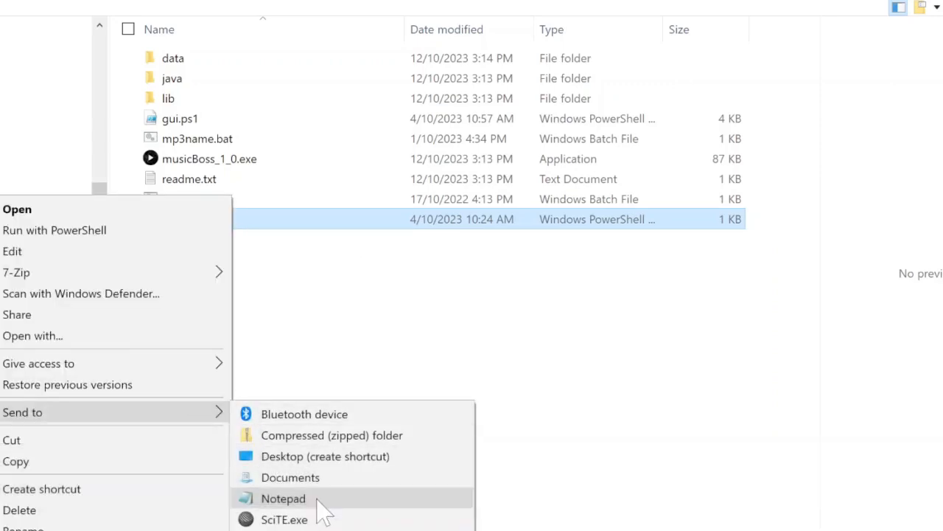
# View settings.ps1 in Notepad, highlighting gifDir, mp3Dir, the \my MP3s path and the Strings 400 LED name
pyautogui.click(283, 498)
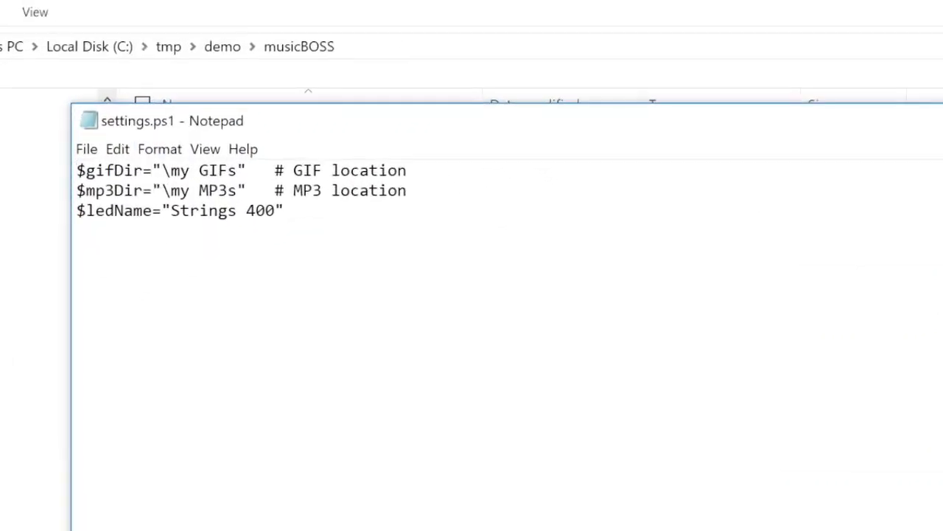
pyautogui.doubleClick(112, 171)
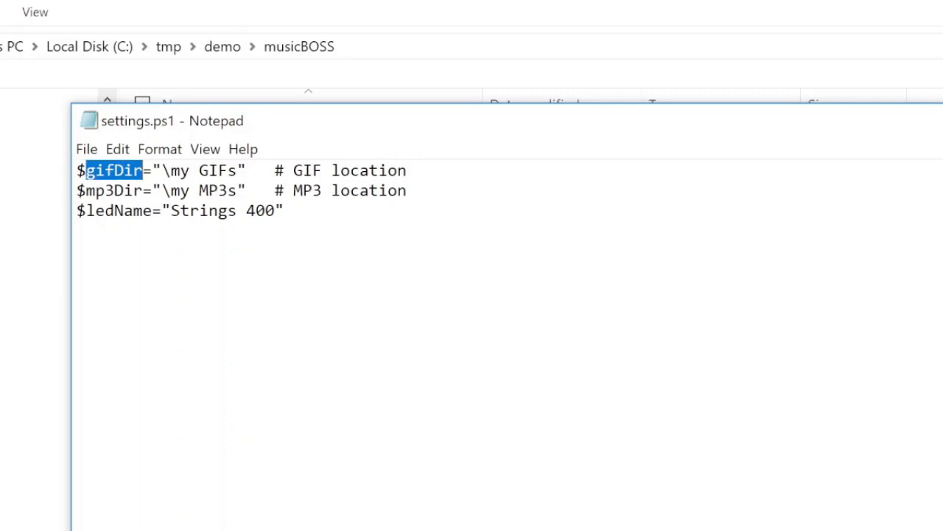
pyautogui.doubleClick(107, 191)
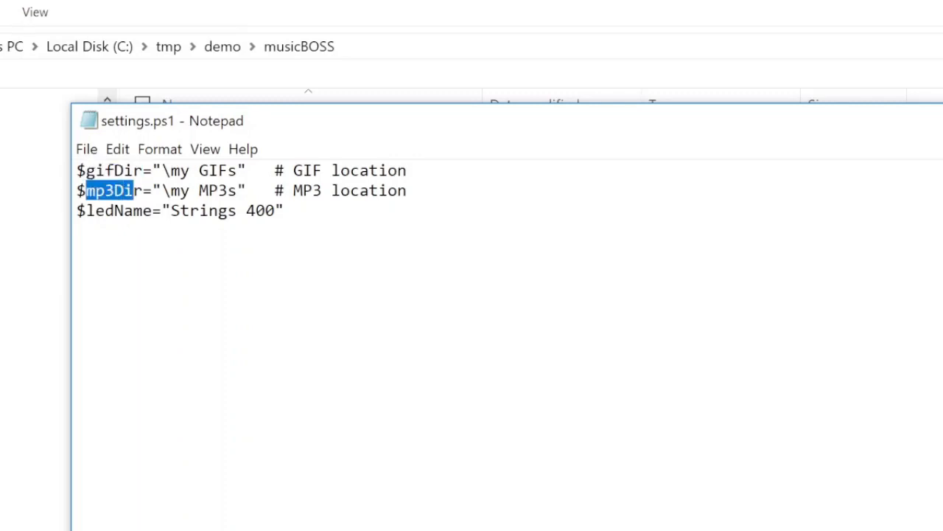
pyautogui.doubleClick(201, 171)
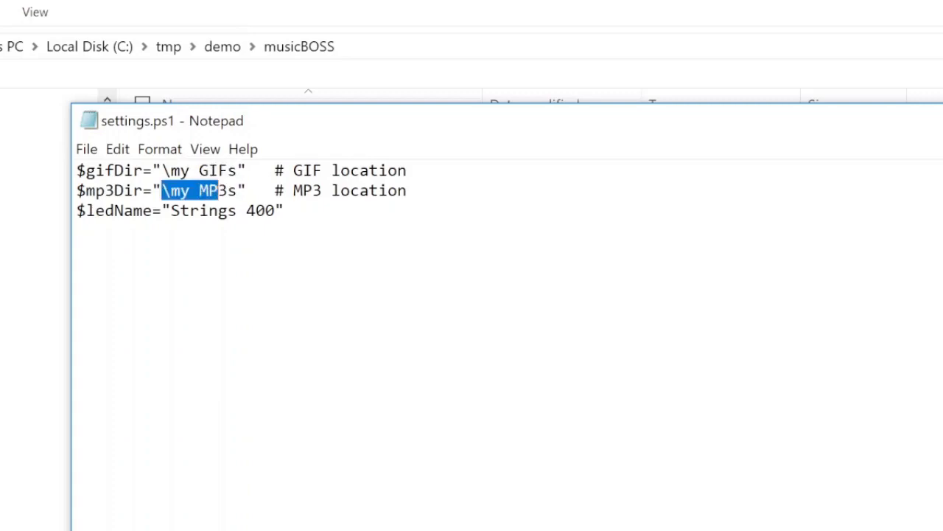
pyautogui.moveTo(218, 190); pyautogui.dragTo(238, 190)
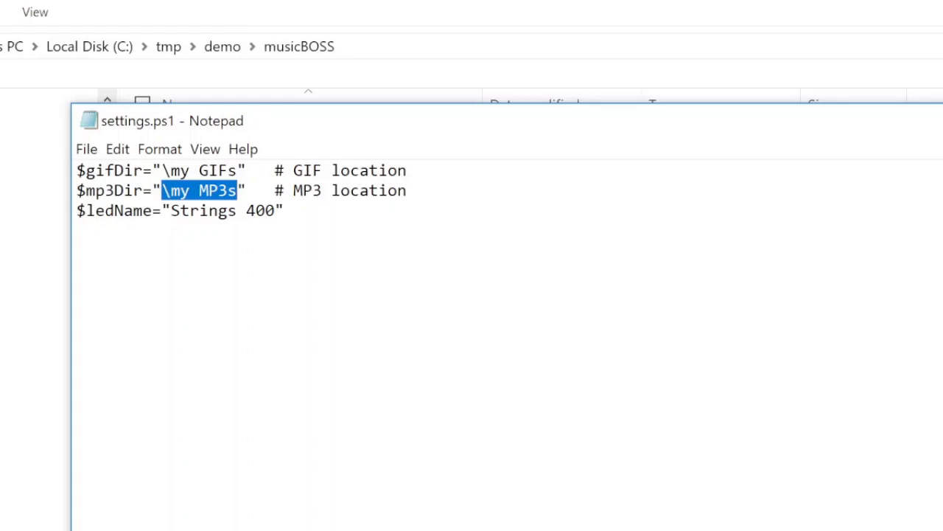
pyautogui.doubleClick(203, 210)
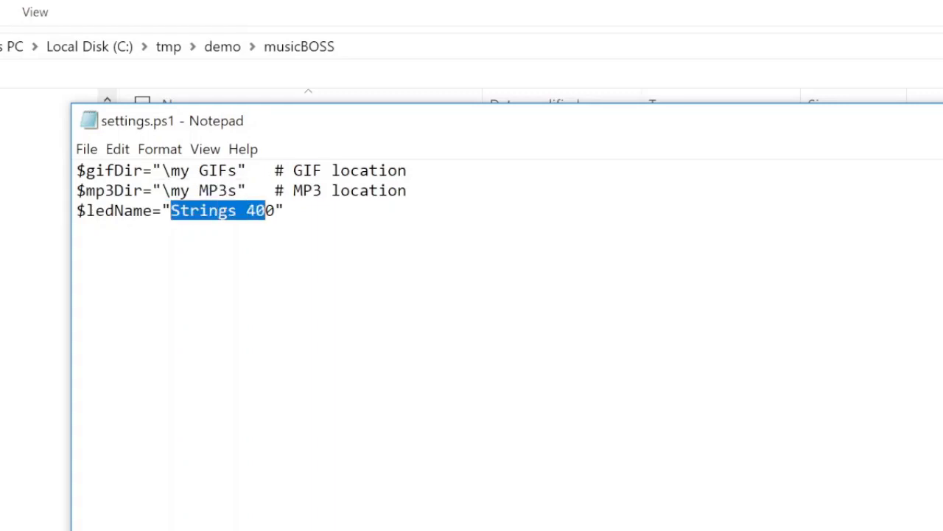
pyautogui.moveTo(262, 209); pyautogui.dragTo(277, 209)
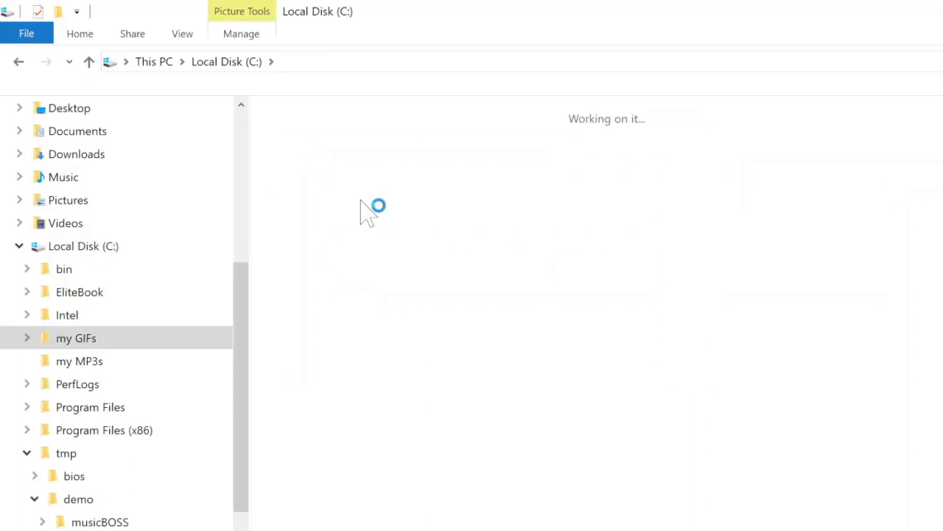
# Browse the my GIFs and my MP3s folders on C:, then return to C:\tmp\demo\musicBOSS
pyautogui.click(77, 338)
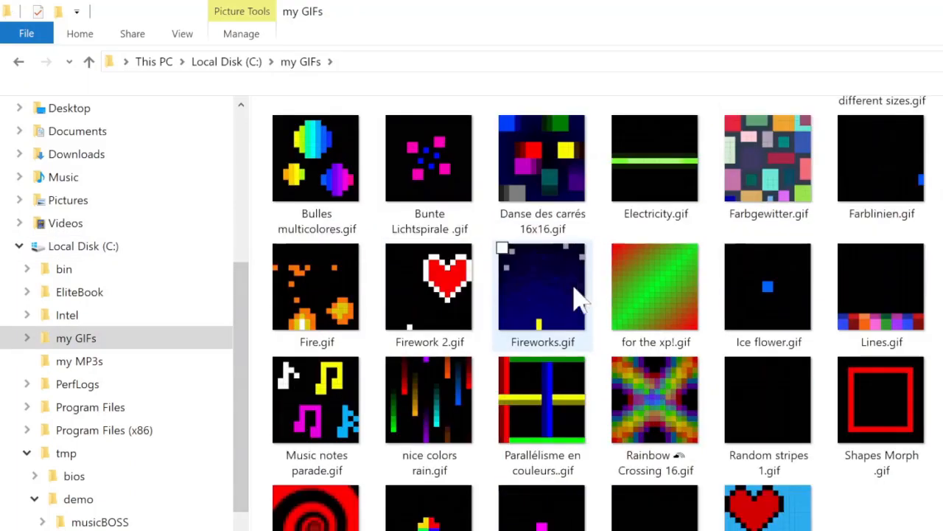
pyautogui.click(79, 359)
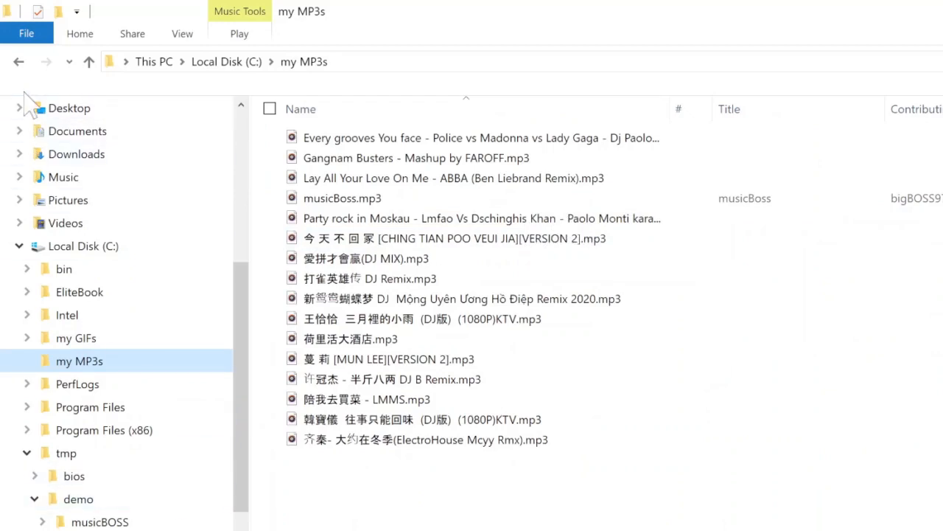
pyautogui.click(18, 62)
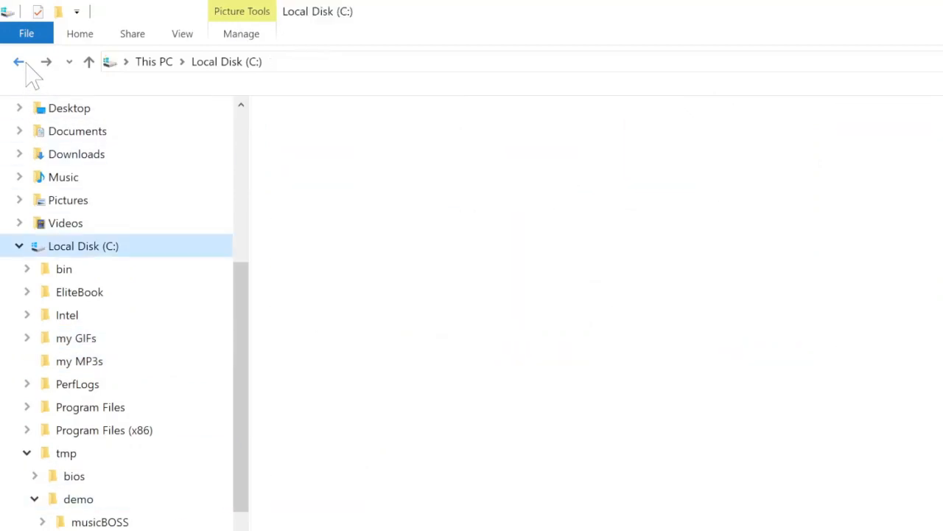
pyautogui.click(100, 522)
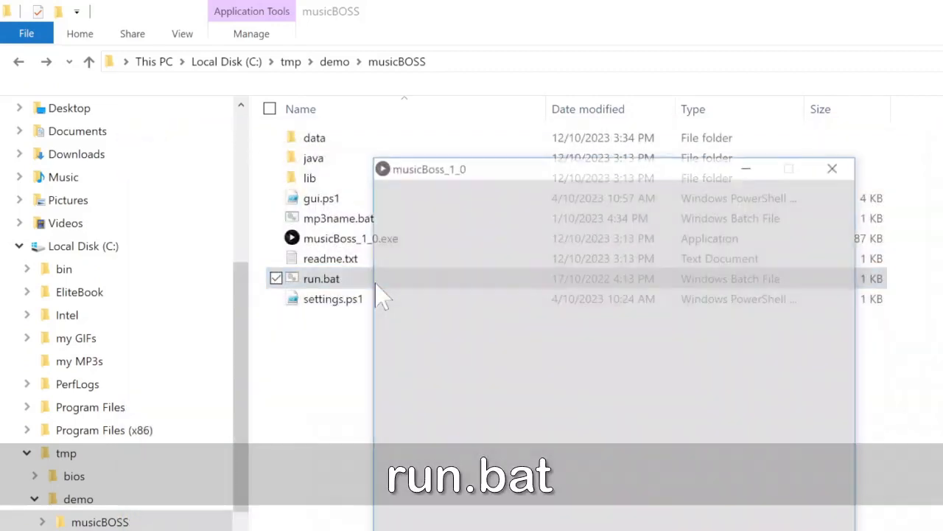
# Launch run.bat, allow Java through the firewall, and close musicBOSS once the 400-LED string connects
pyautogui.doubleClick(322, 278)
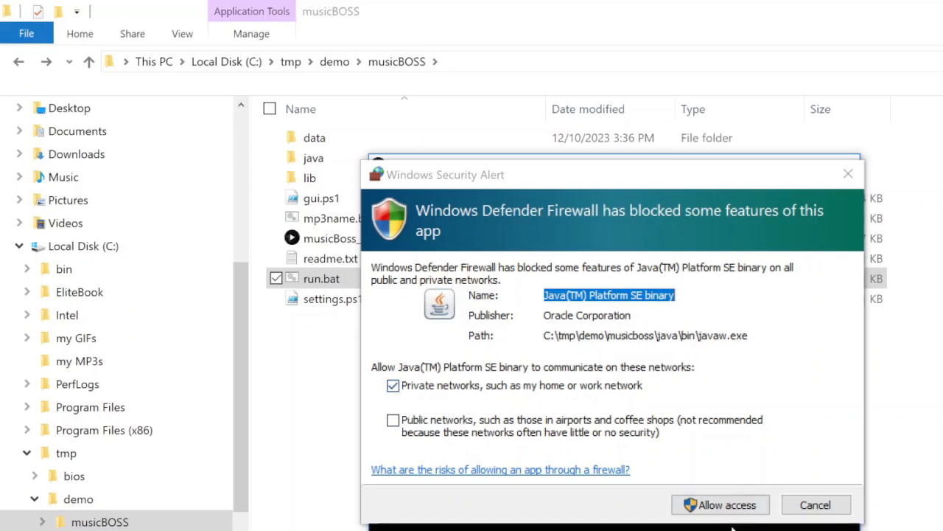
pyautogui.moveTo(719, 504)
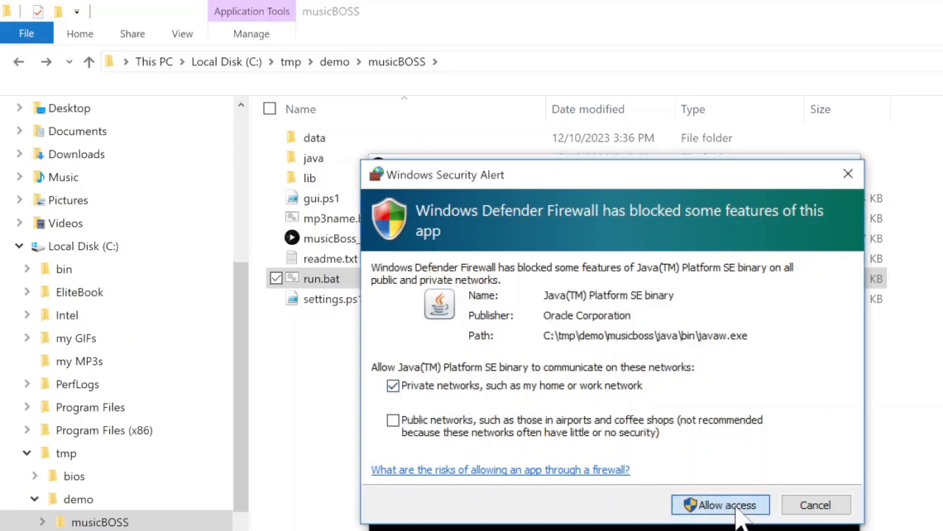
pyautogui.click(719, 504)
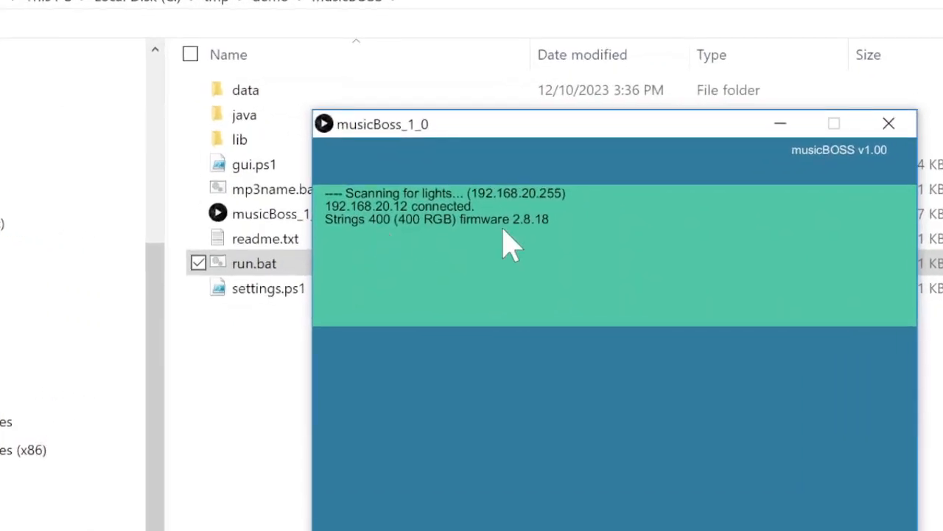
pyautogui.moveTo(533, 250)
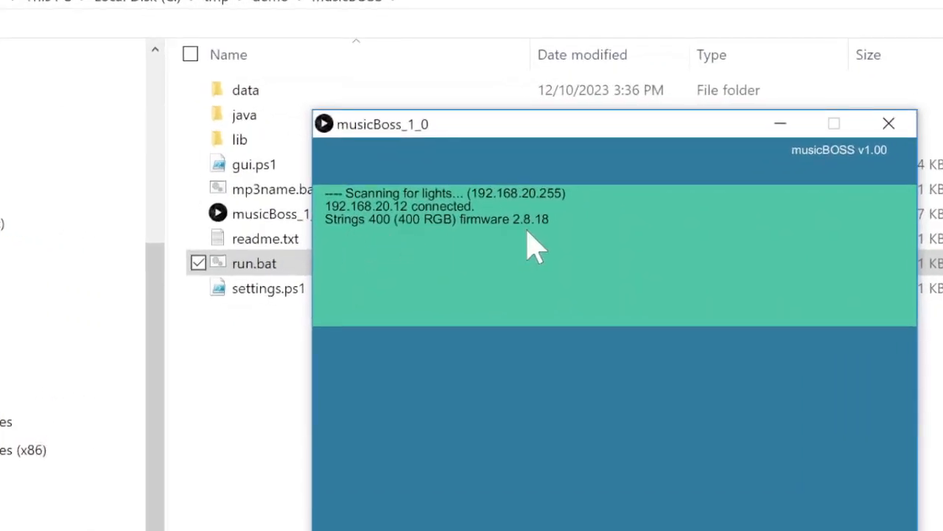
pyautogui.moveTo(889, 124)
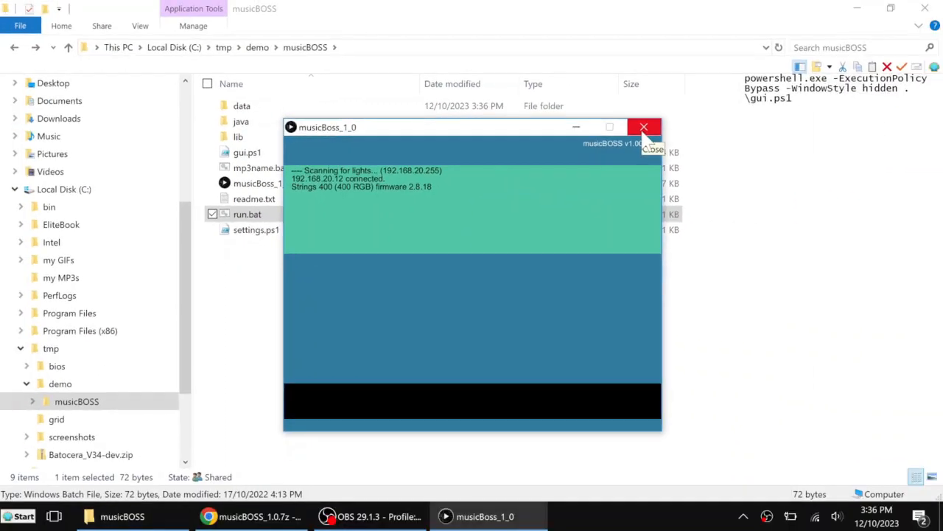
pyautogui.click(643, 127)
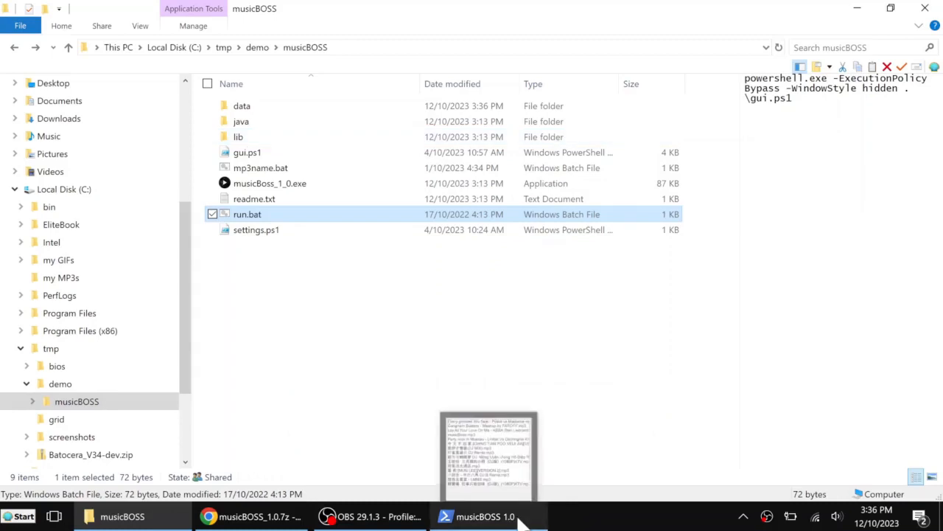
# Start musicBoss.mp3 from the song list with GIF effects on the lights and move the player window aside
pyautogui.click(485, 516)
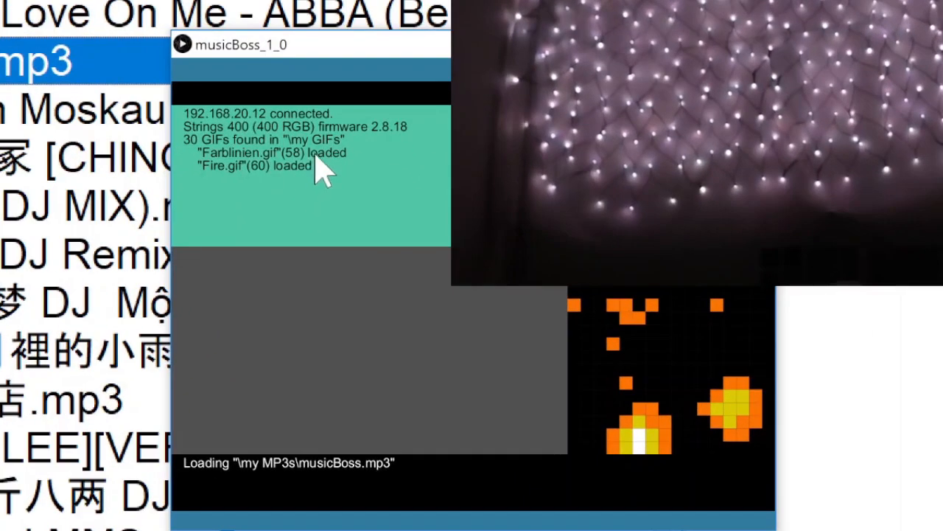
pyautogui.moveTo(738, 354)
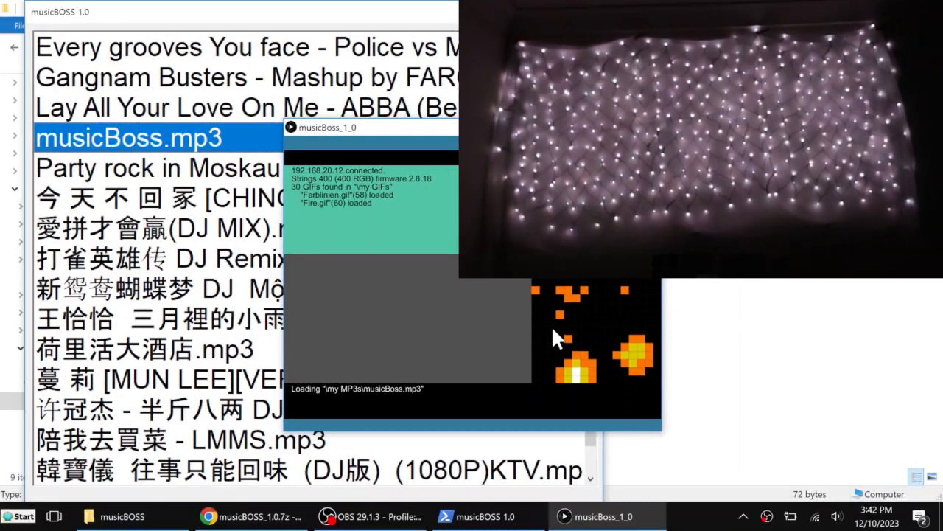
pyautogui.moveTo(368, 126); pyautogui.dragTo(301, 143)
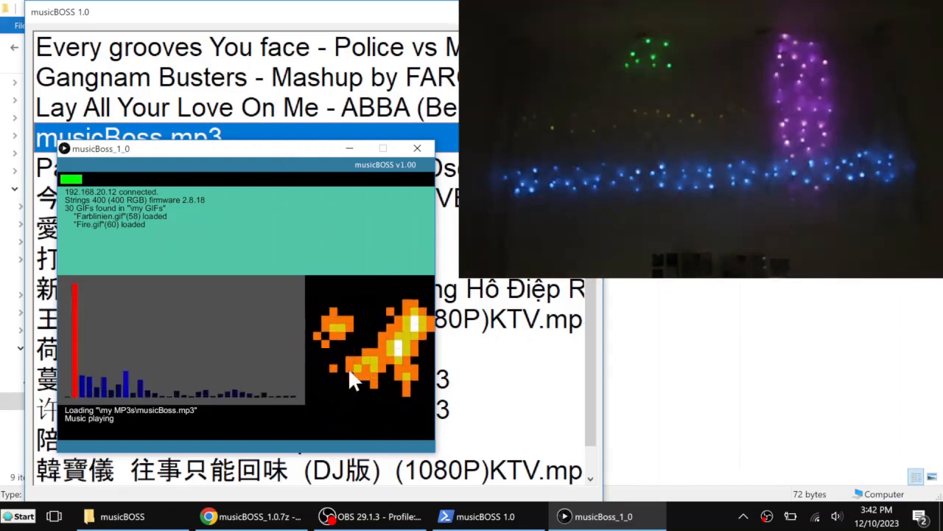
# Apply and skip light effects with Space and Tab, pause and resume, restart with Home, then stop the music
pyautogui.press('space')
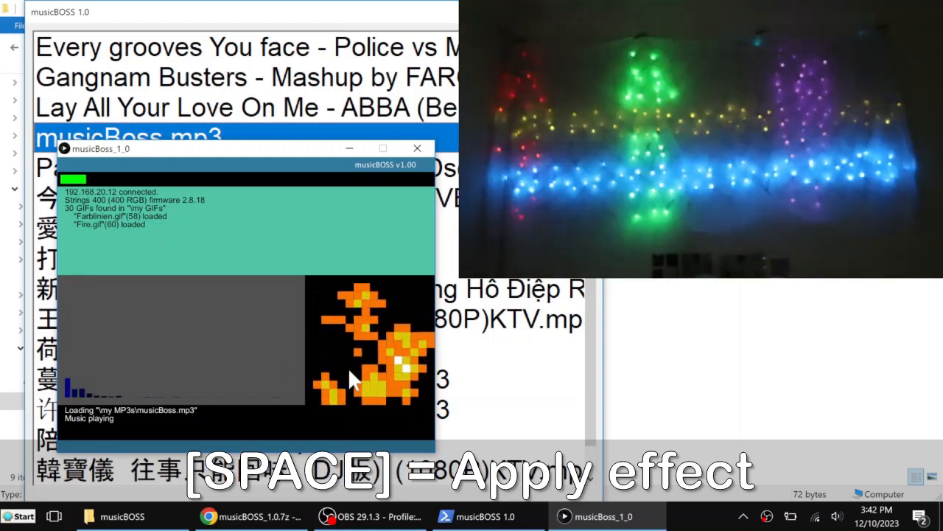
pyautogui.press('space')
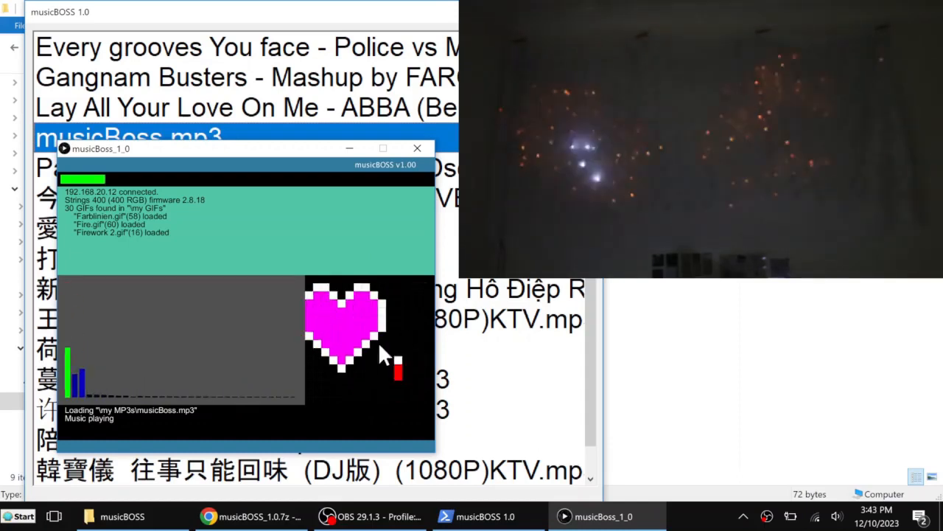
pyautogui.press('tab')
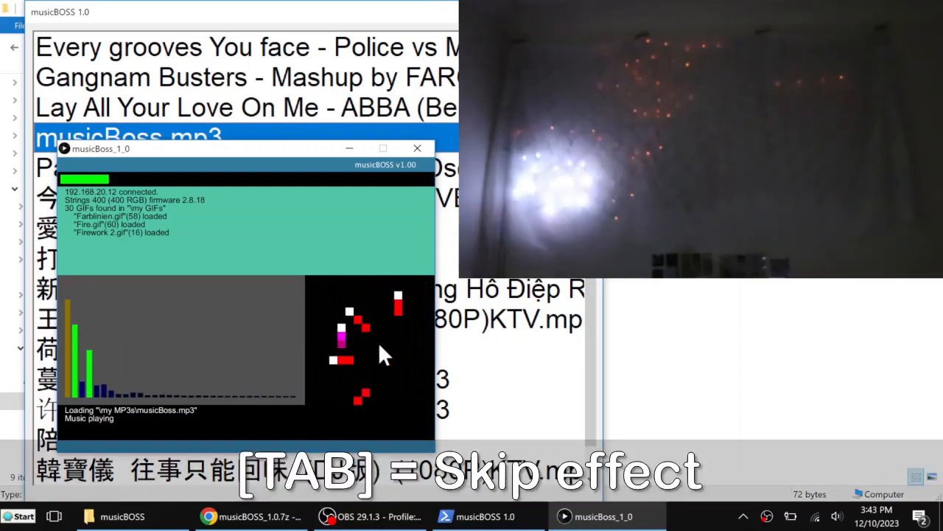
pyautogui.press('Tab')
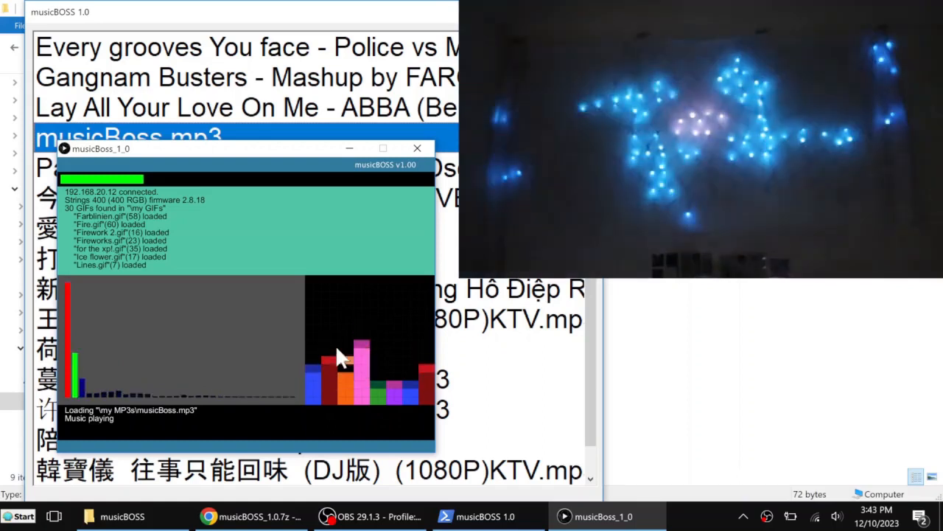
pyautogui.press('p')
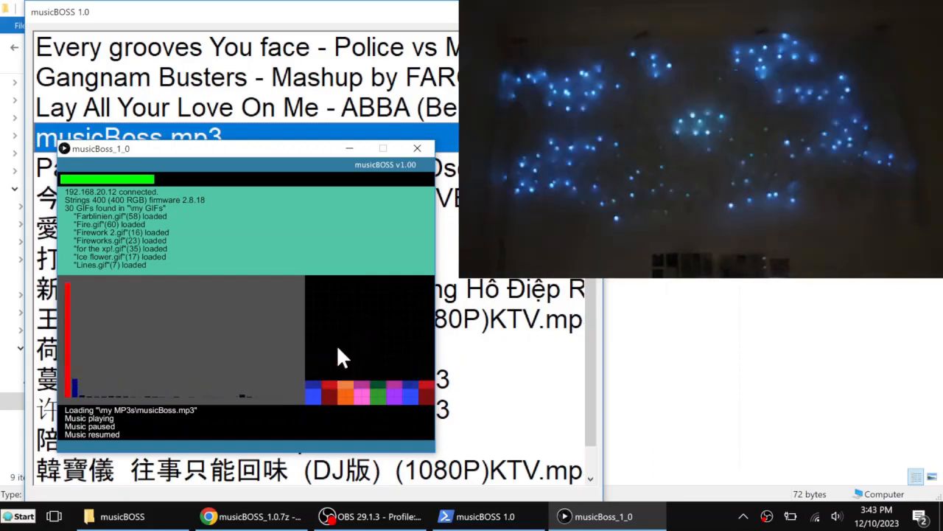
pyautogui.press('home')
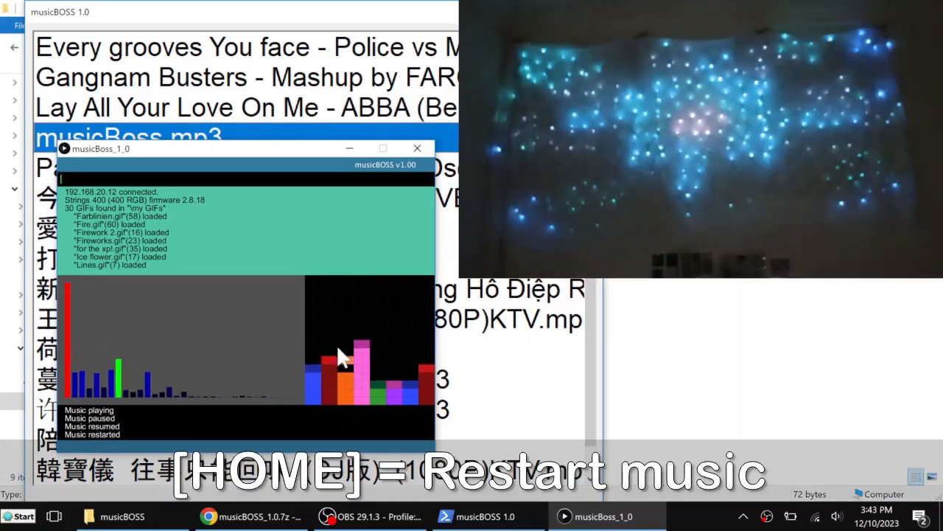
pyautogui.press('home')
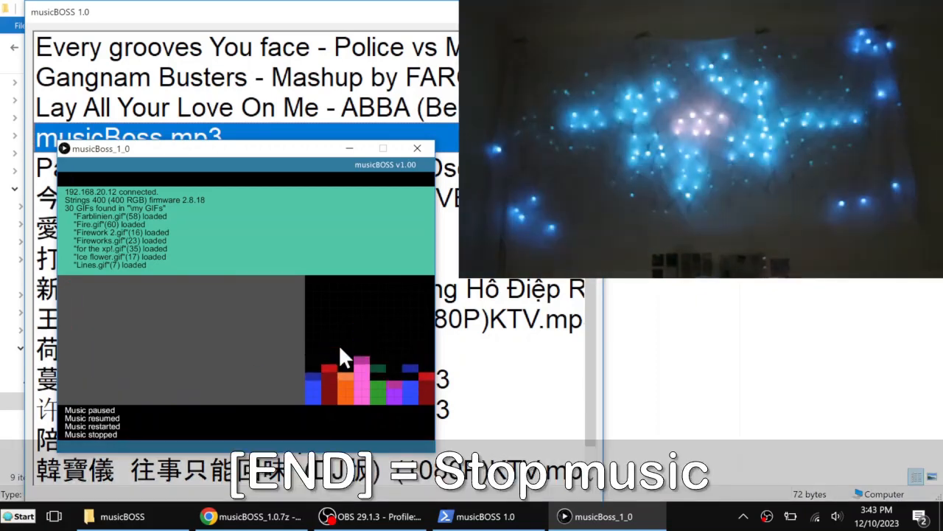
# Close the player, play the first song (Police vs Madonna vs Lady Gaga mashup), then hide the player window
pyautogui.click(417, 148)
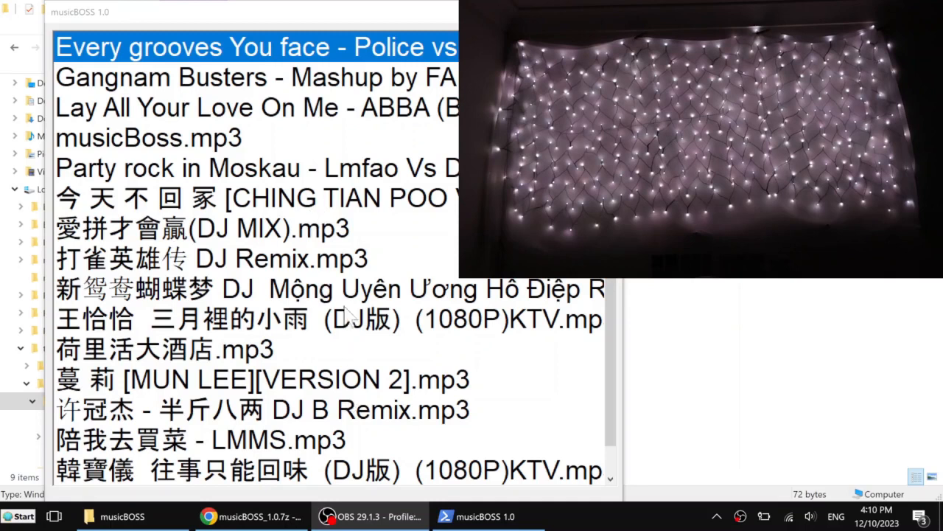
pyautogui.moveTo(273, 424)
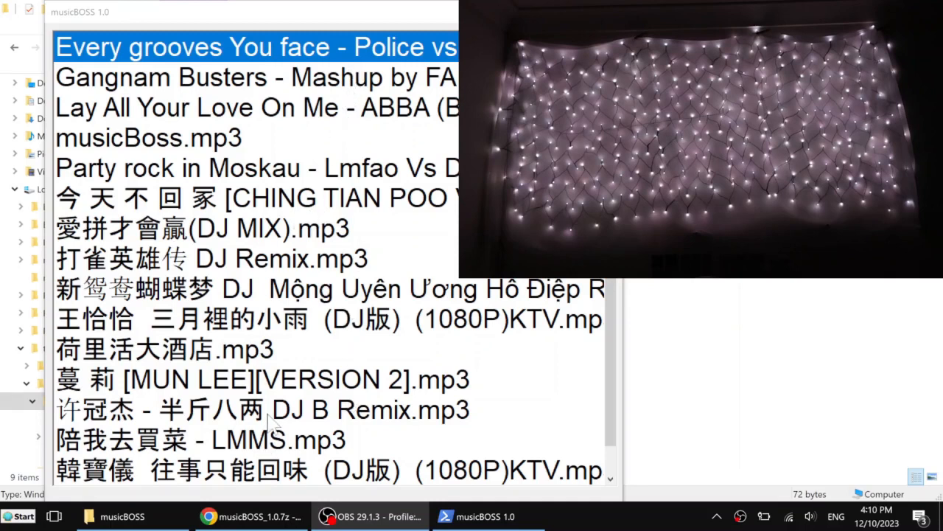
pyautogui.click(199, 439)
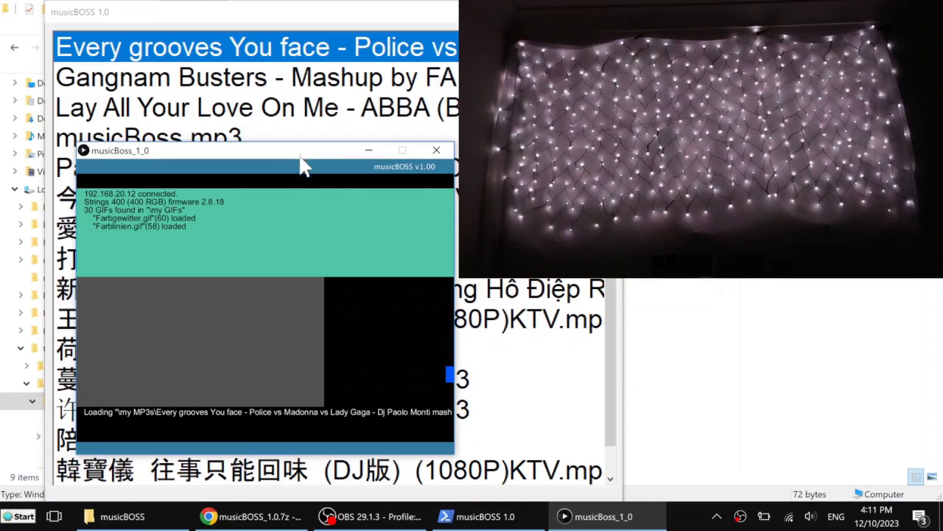
pyautogui.moveTo(368, 351)
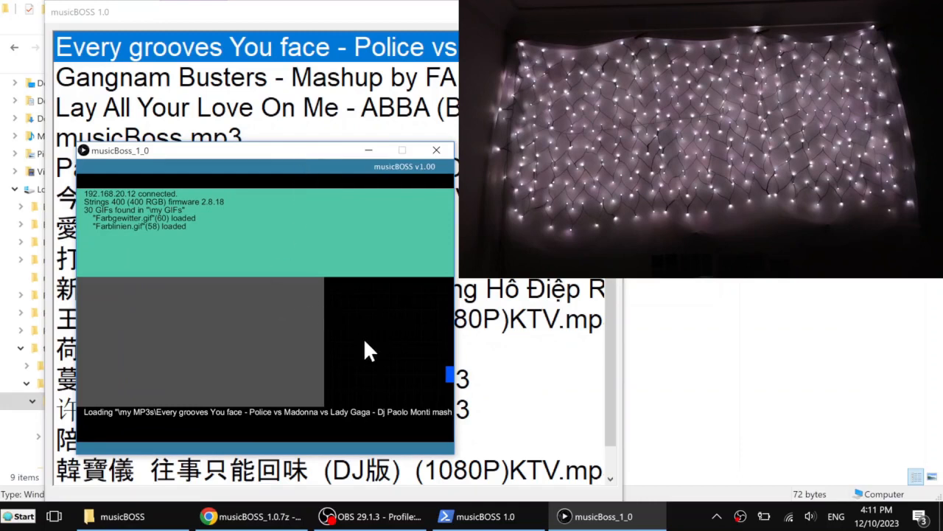
pyautogui.moveTo(391, 401)
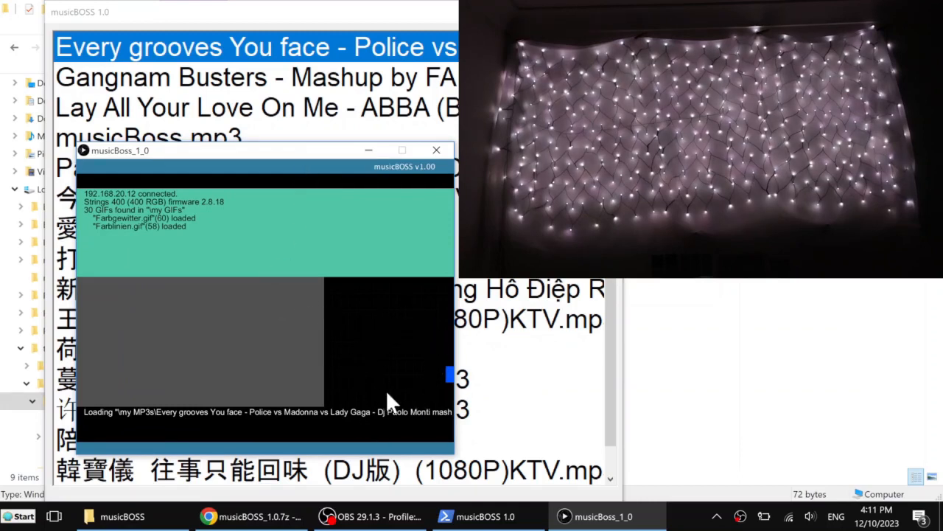
pyautogui.moveTo(391, 338)
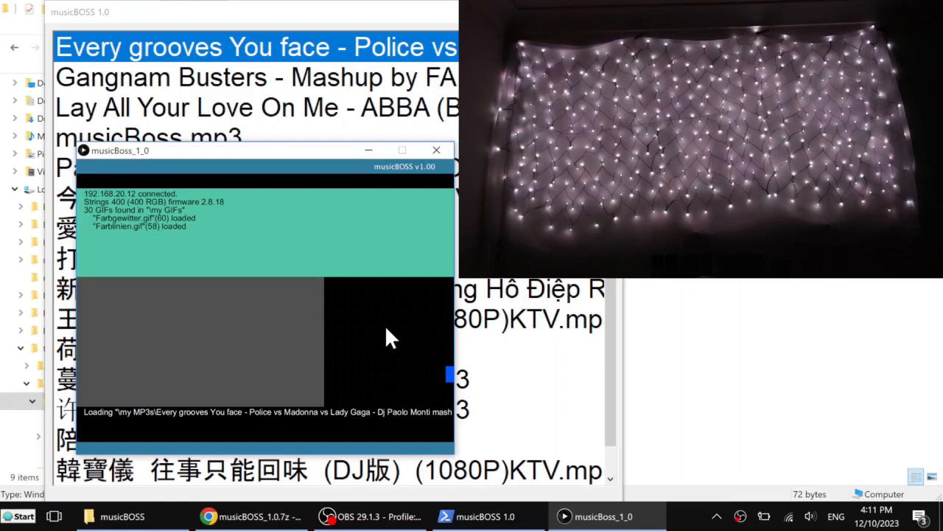
pyautogui.moveTo(411, 339)
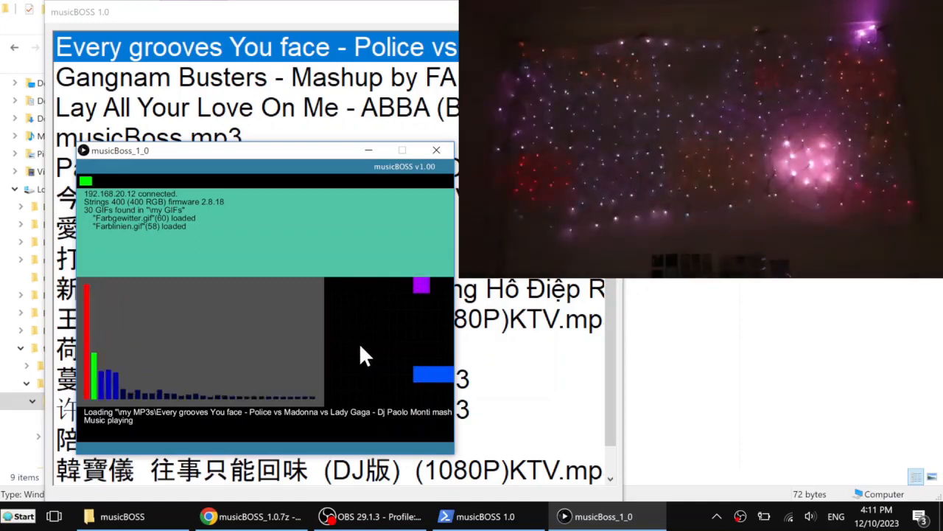
pyautogui.click(436, 150)
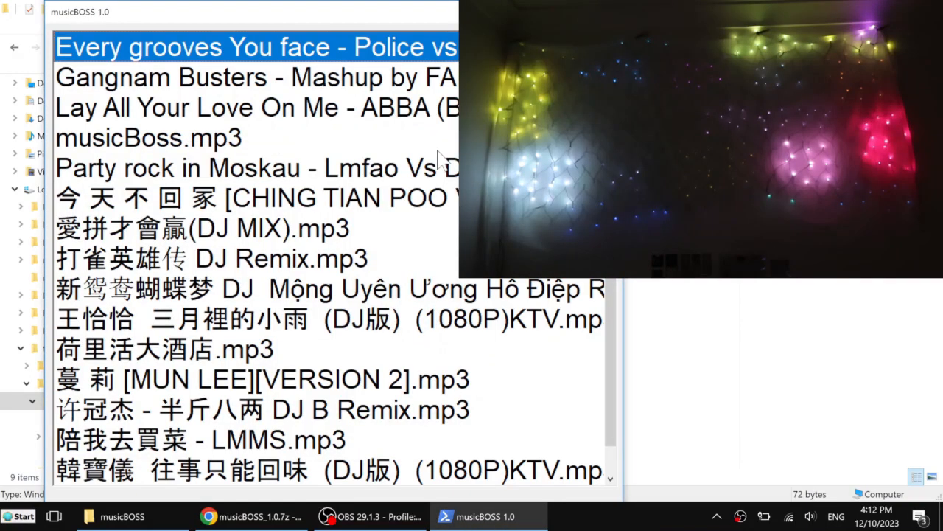